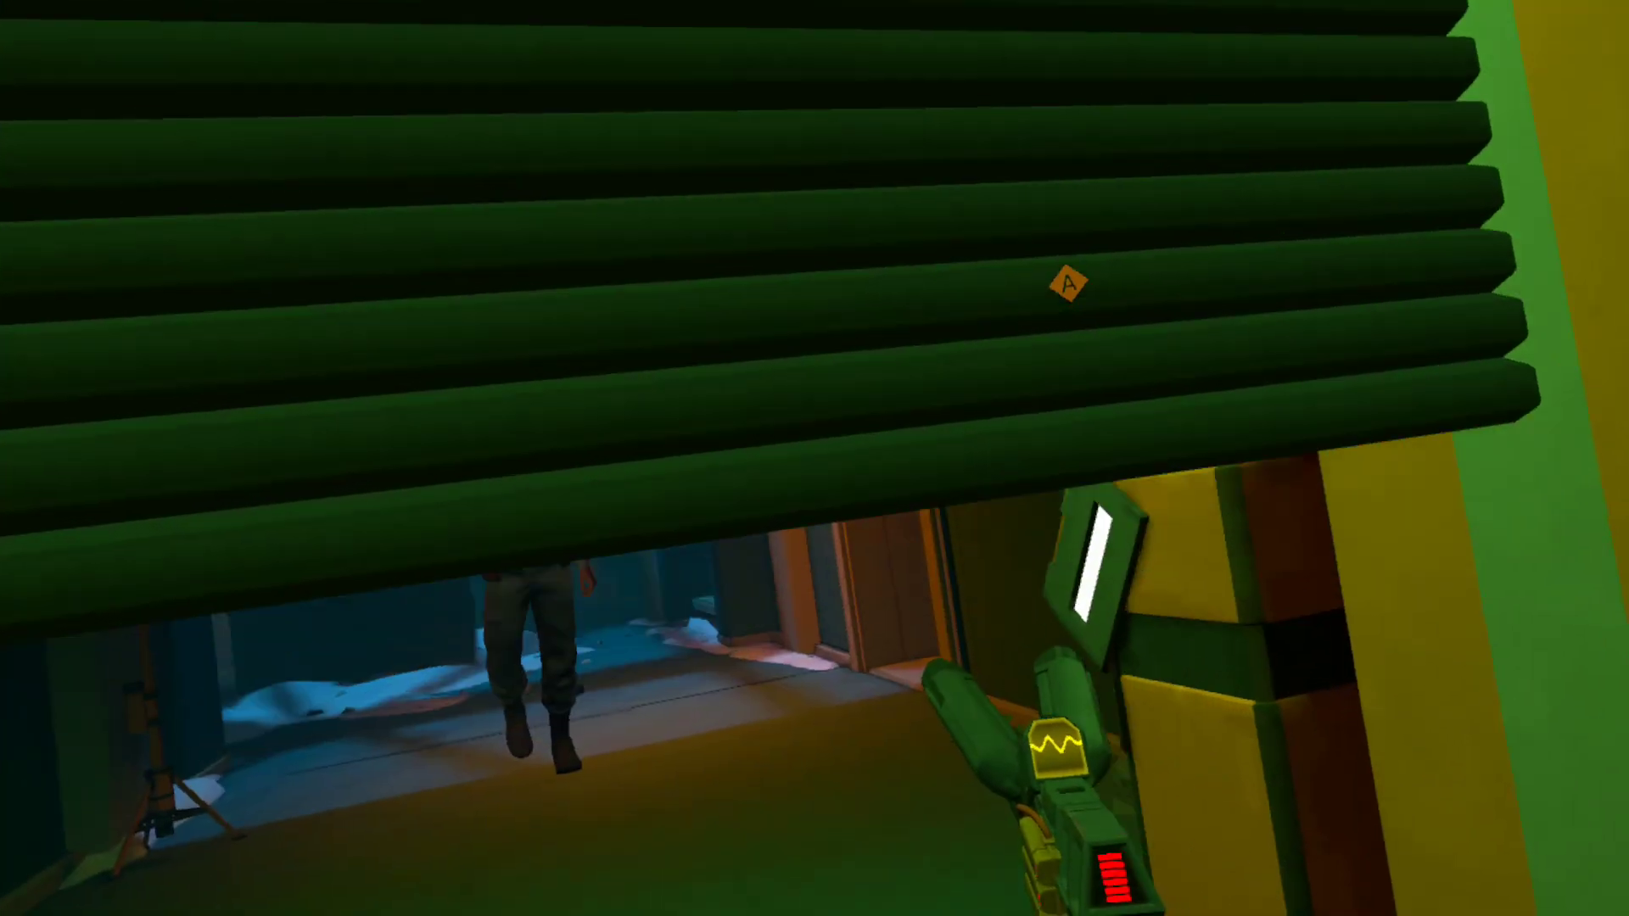
mouse_move(814, 458)
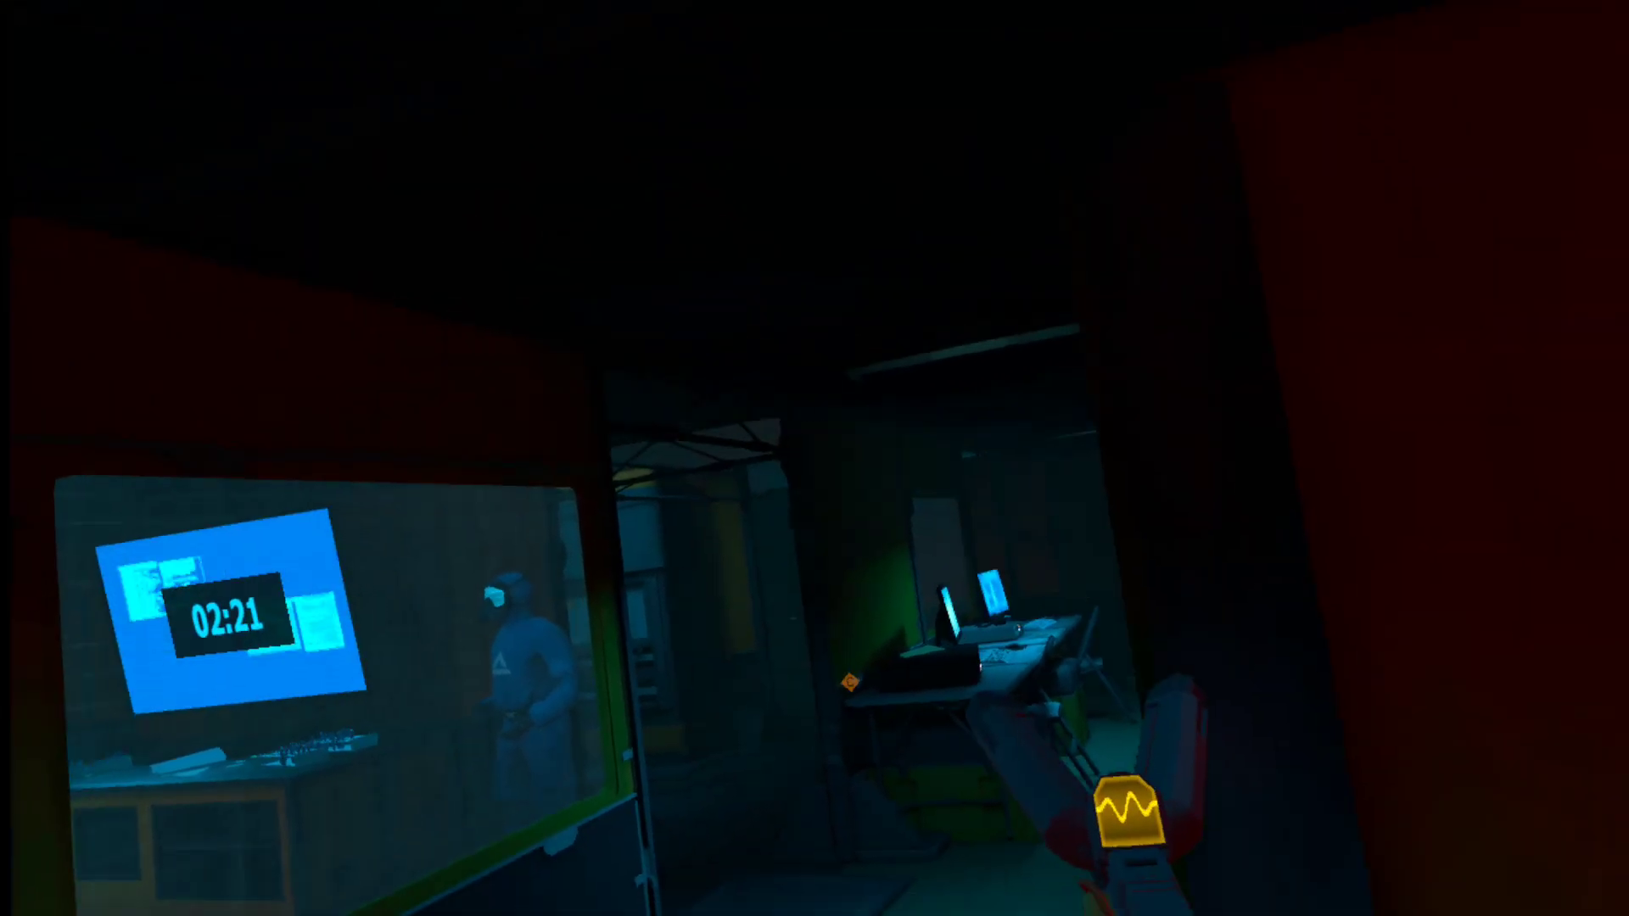
mouse_move(814, 458)
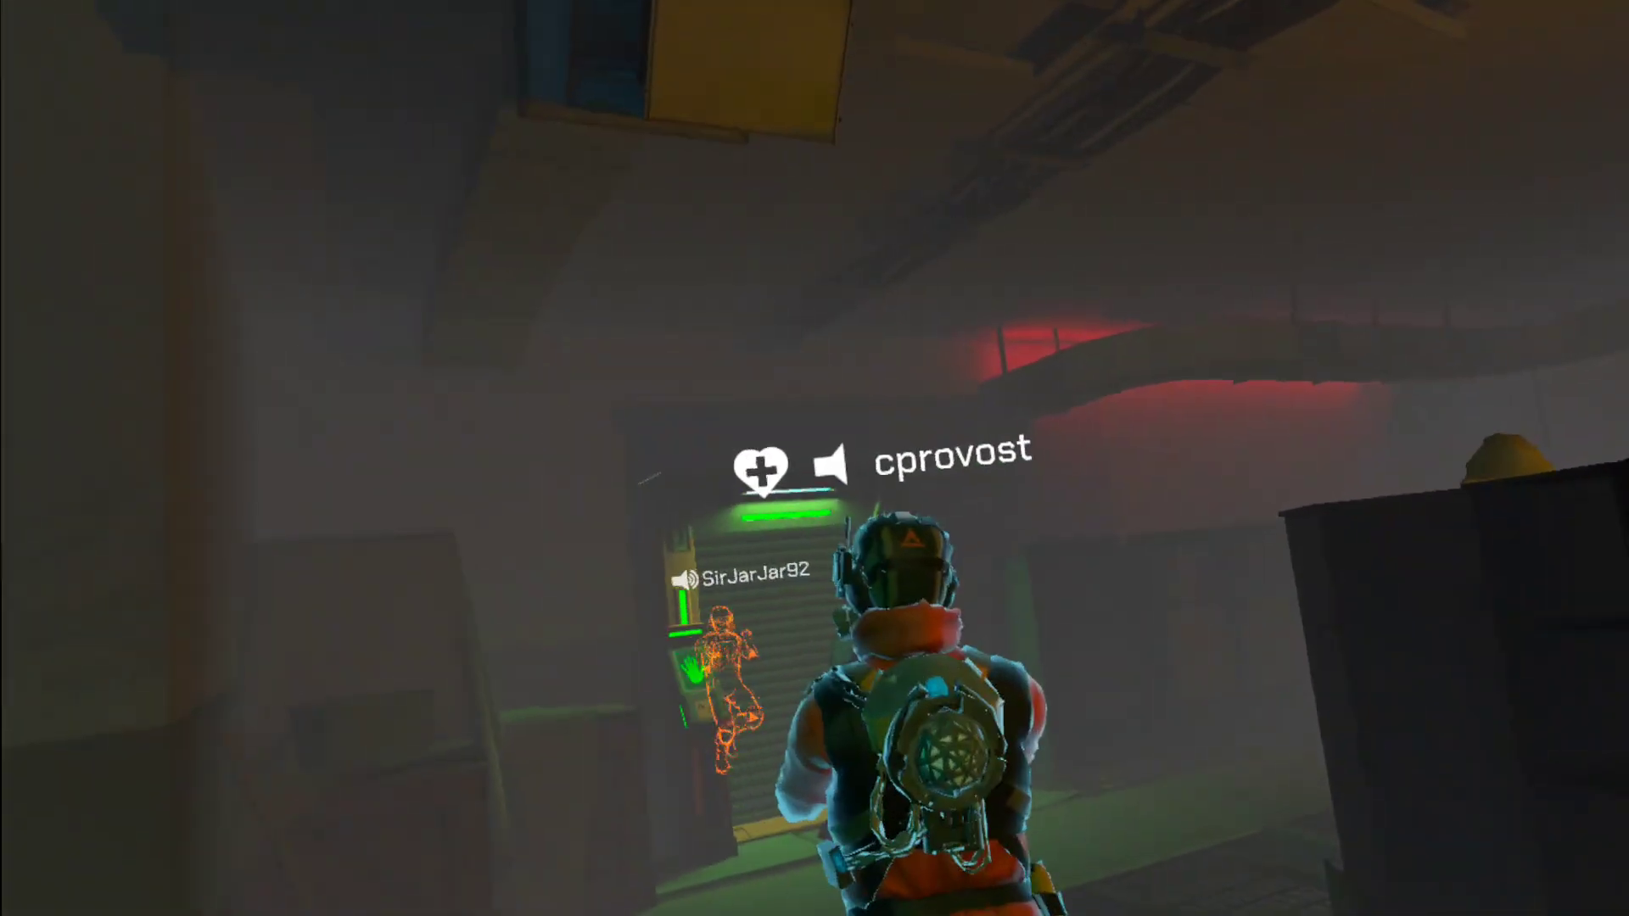
mouse_move(815, 458)
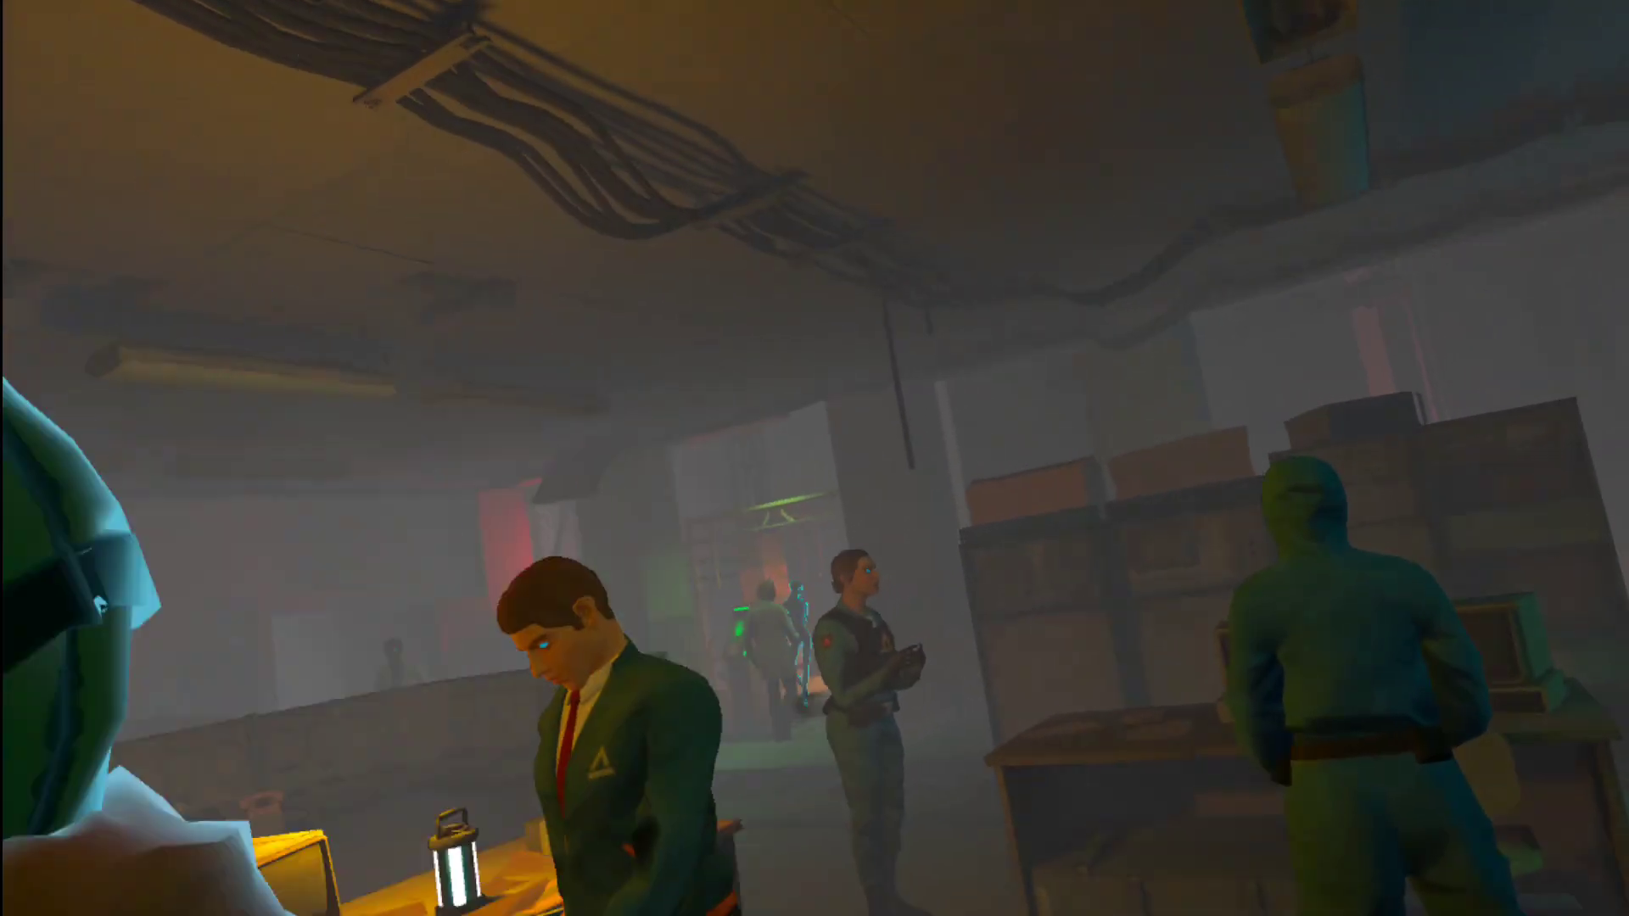